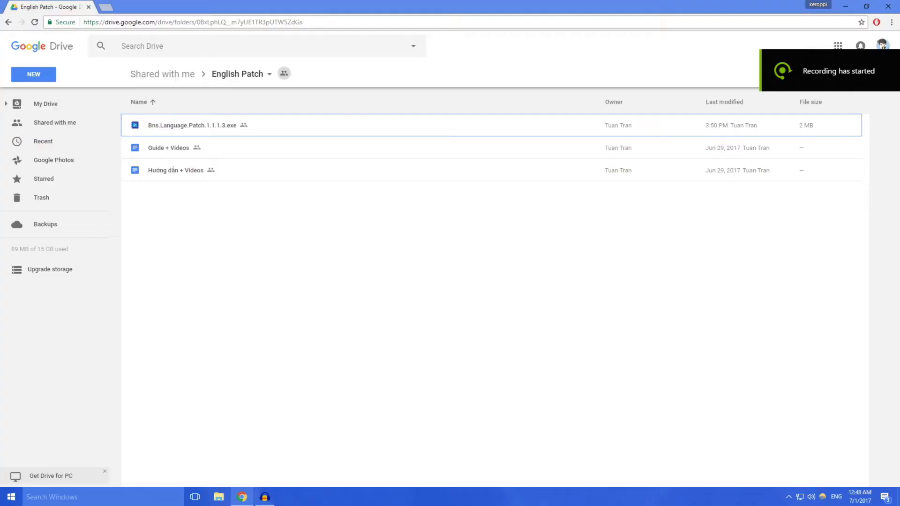
mouse_move(467, 49)
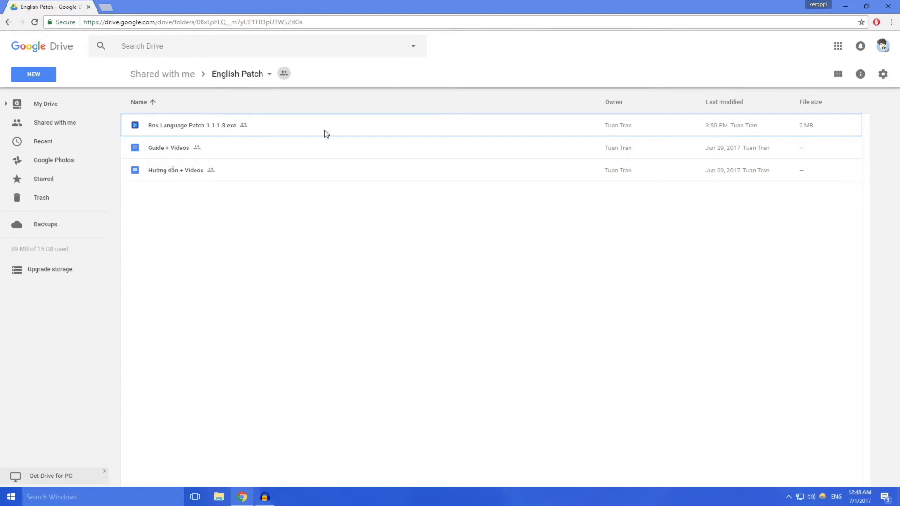
mouse_move(254, 134)
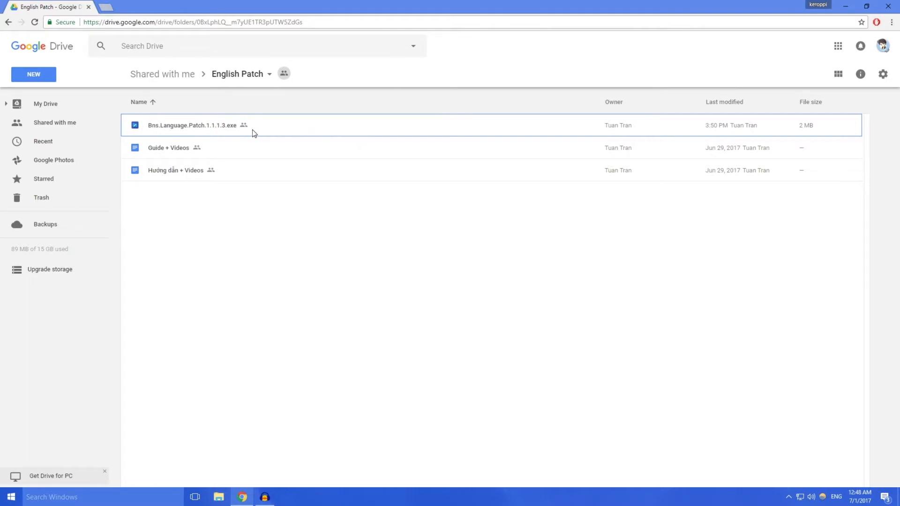
mouse_move(230, 132)
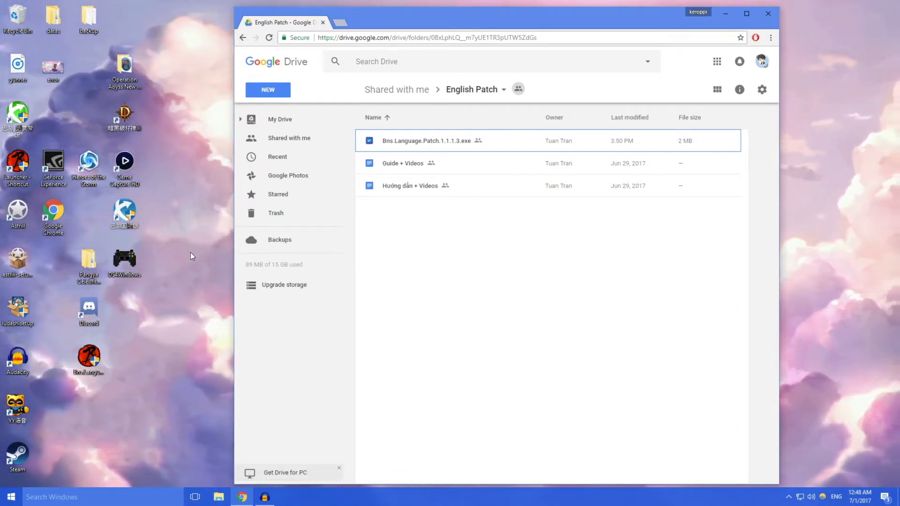
mouse_move(195, 132)
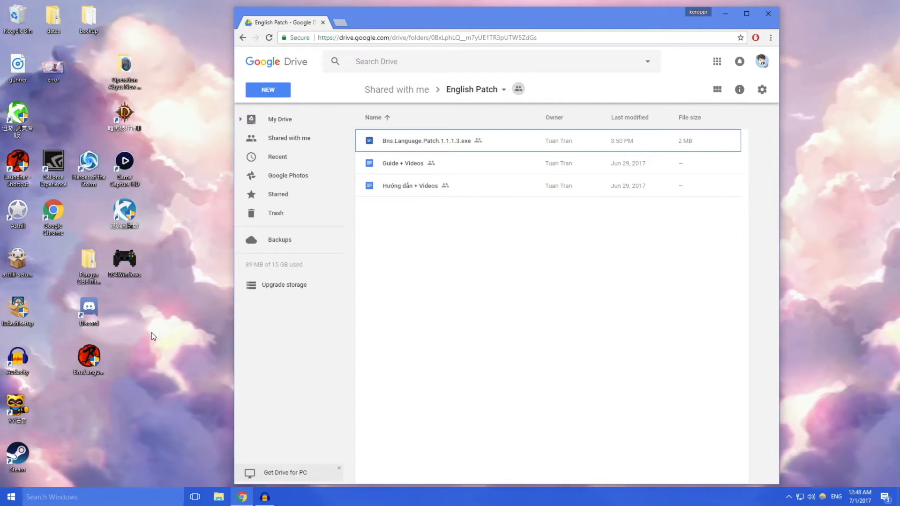
mouse_move(161, 351)
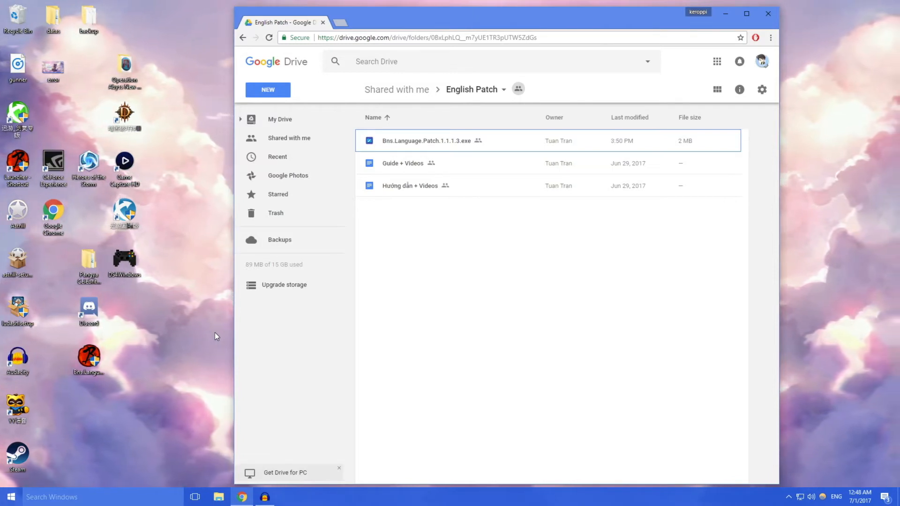
mouse_move(121, 335)
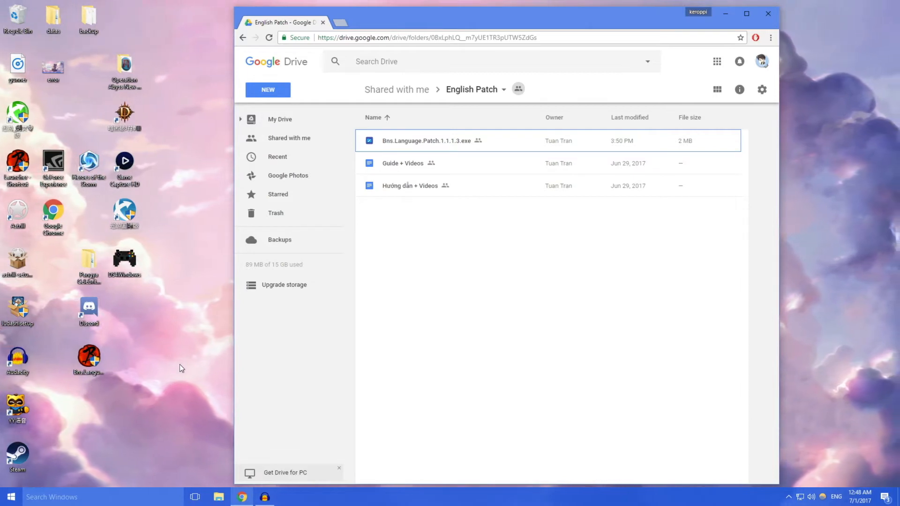
mouse_move(189, 258)
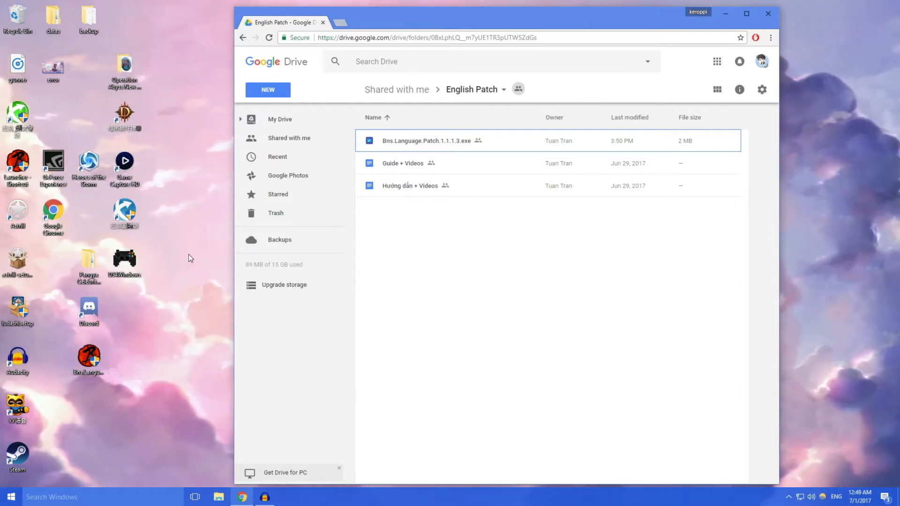
mouse_move(165, 321)
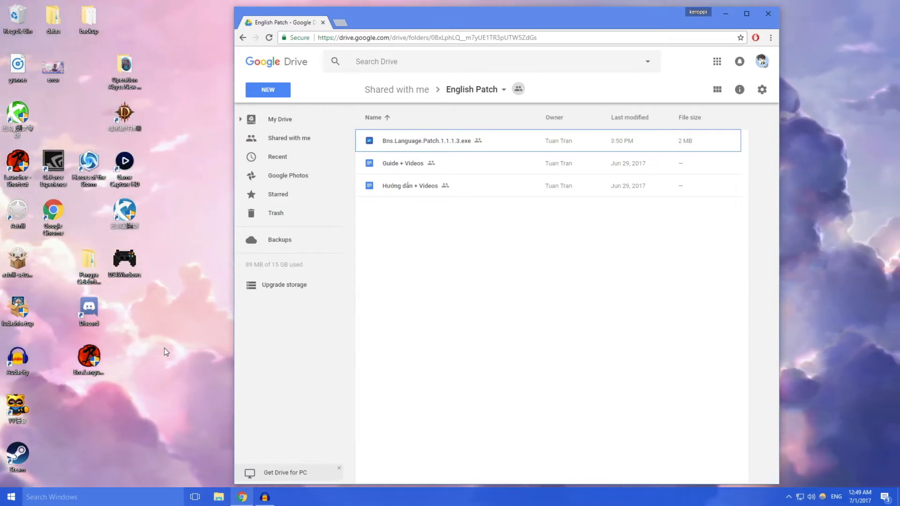
mouse_move(183, 243)
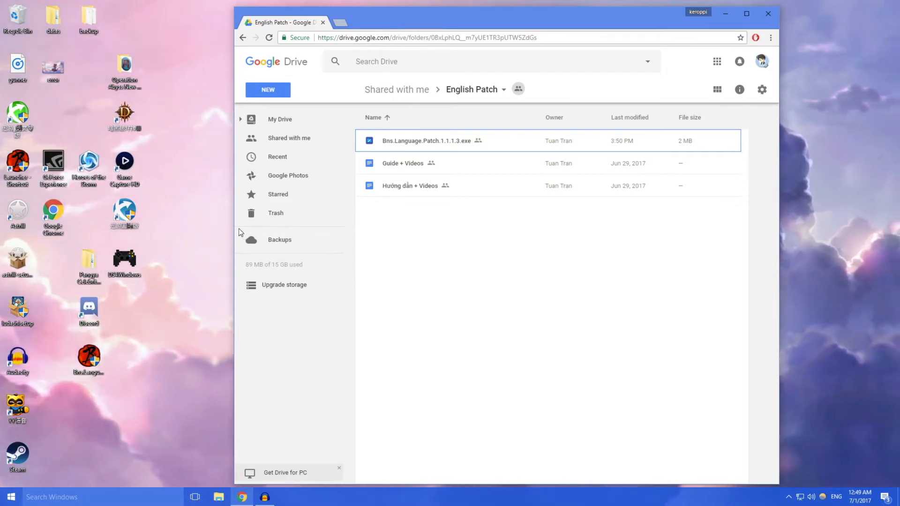
mouse_move(212, 227)
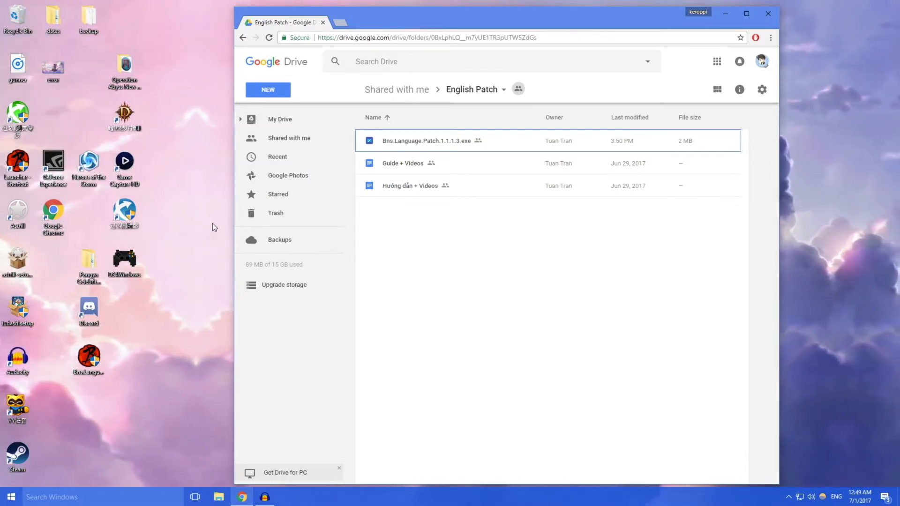
mouse_move(429, 188)
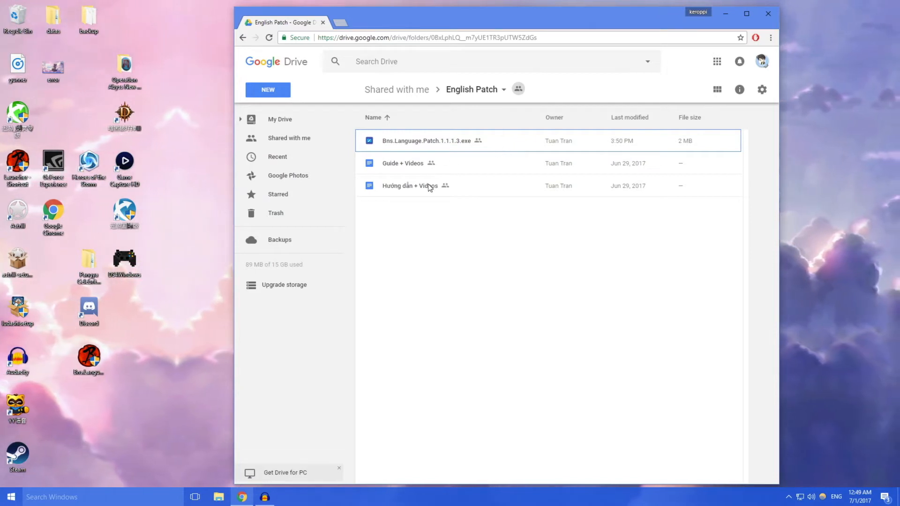
mouse_move(477, 141)
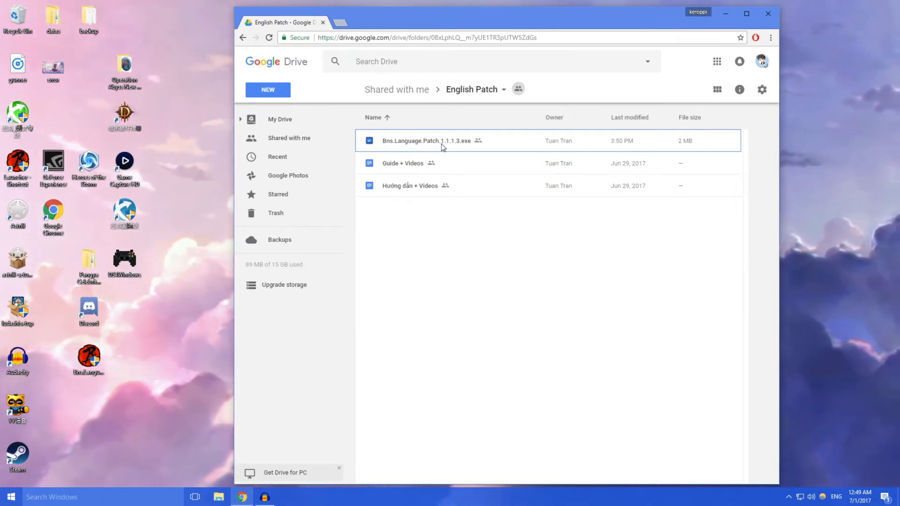
mouse_move(470, 136)
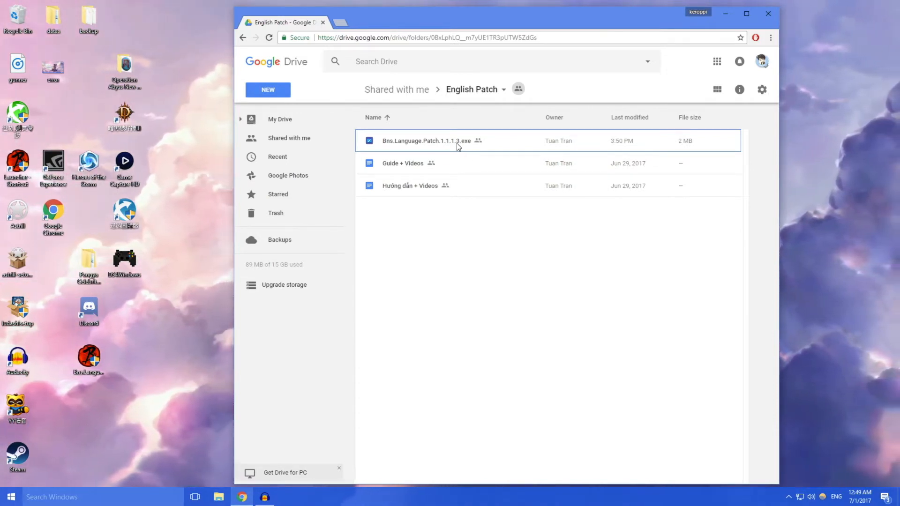
mouse_move(414, 151)
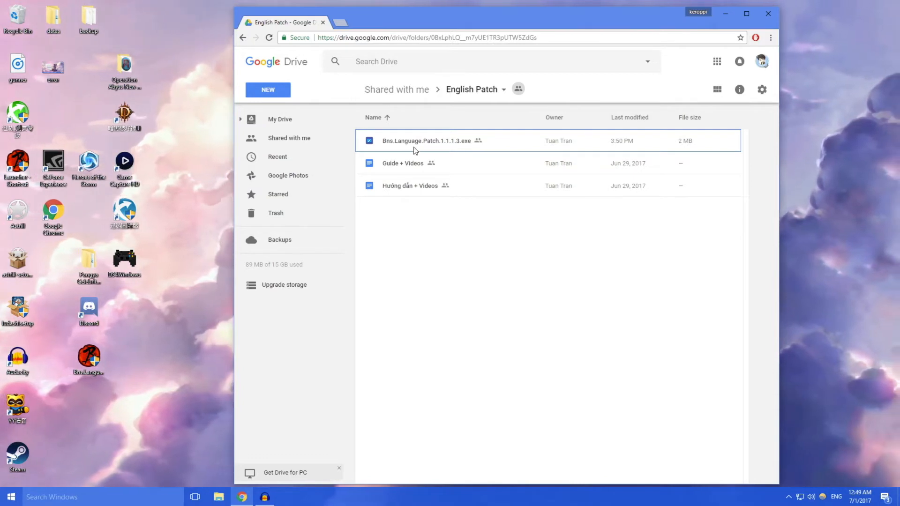
mouse_move(459, 142)
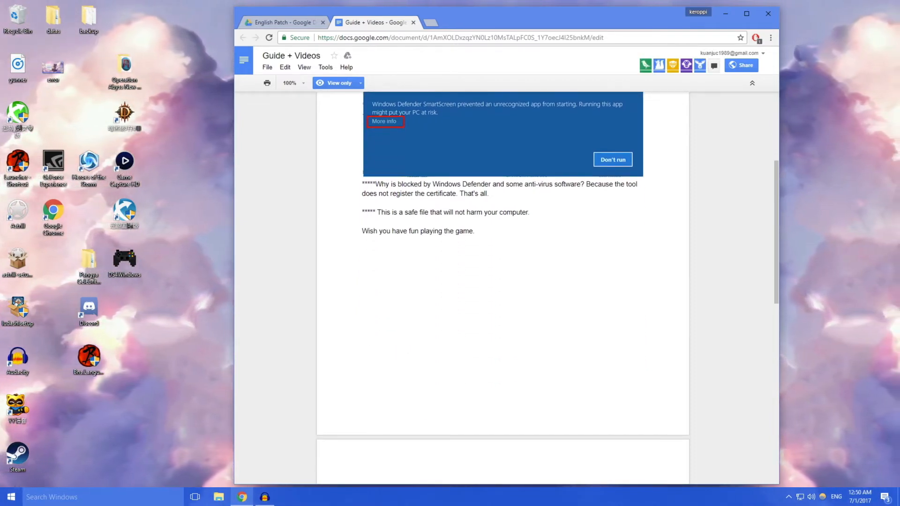
Scroll the Guide + Videos doc to the Windows Defender SmartScreen section.
scroll(up, 3)
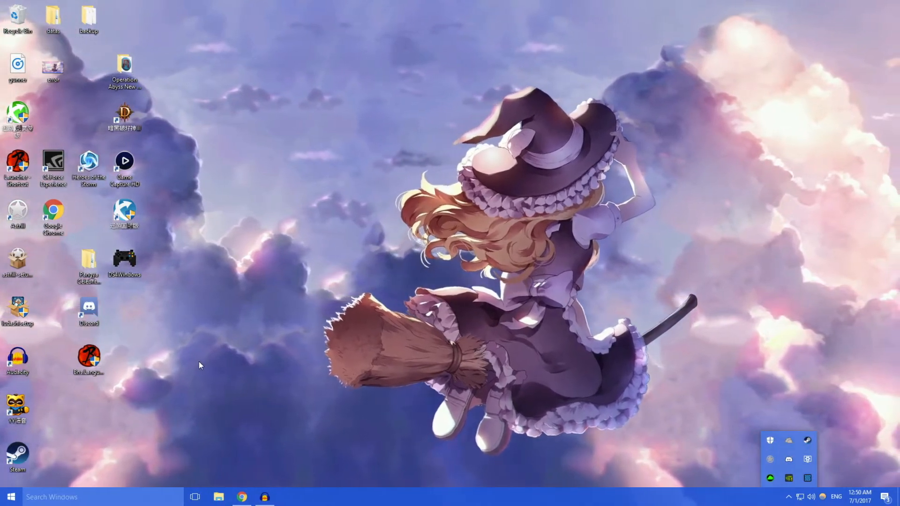
mouse_move(89, 357)
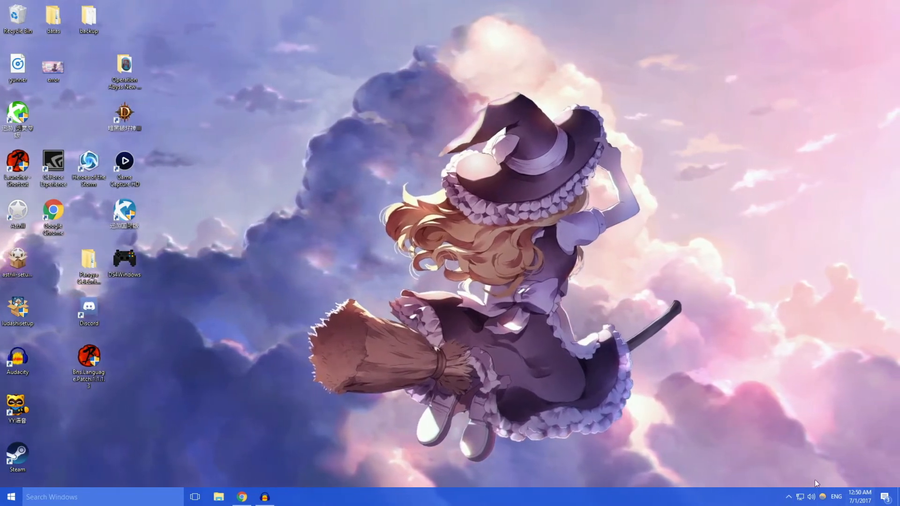
Minimize Chrome to reveal the desktop and its Bns Language Patch shortcut.
click(89, 356)
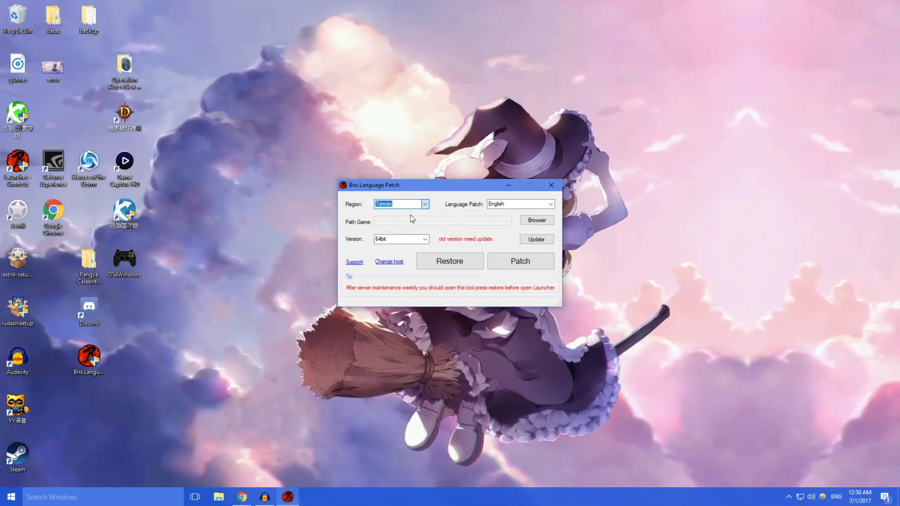
Switch the patch tool's region from Taiwan to the client's region, keeping English.
click(424, 204)
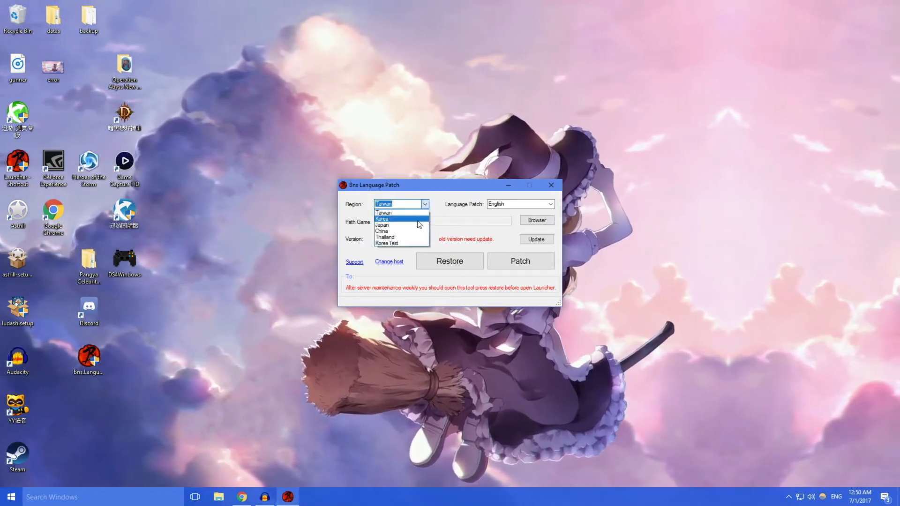
click(382, 231)
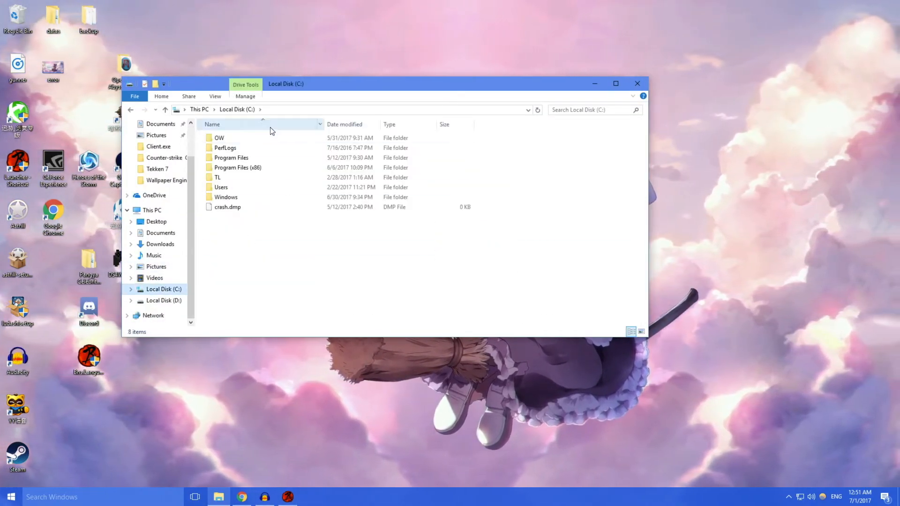
Navigate Program Files (x86) then B&S and open the game client folder.
double_click(237, 167)
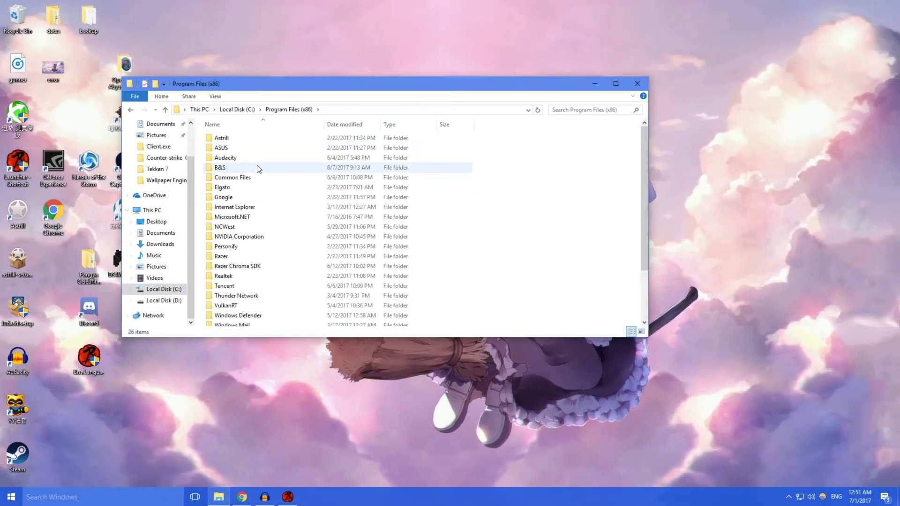
double_click(219, 167)
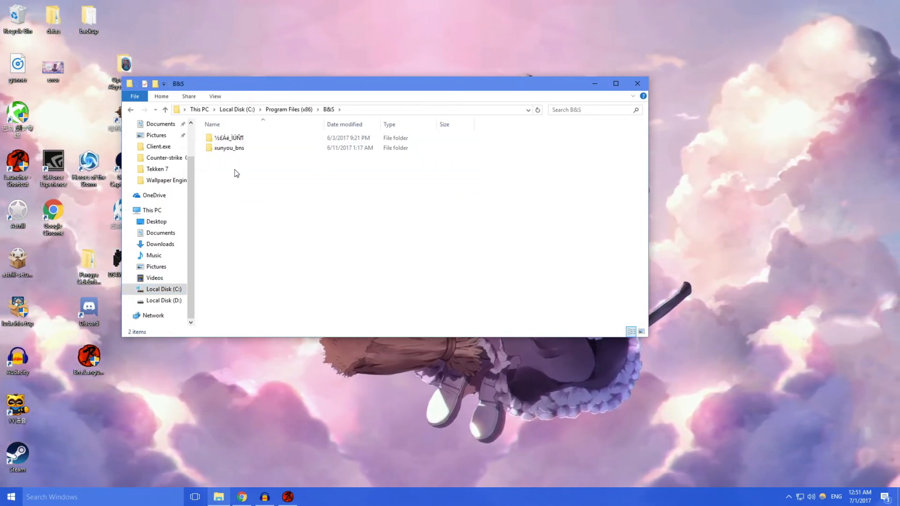
click(228, 137)
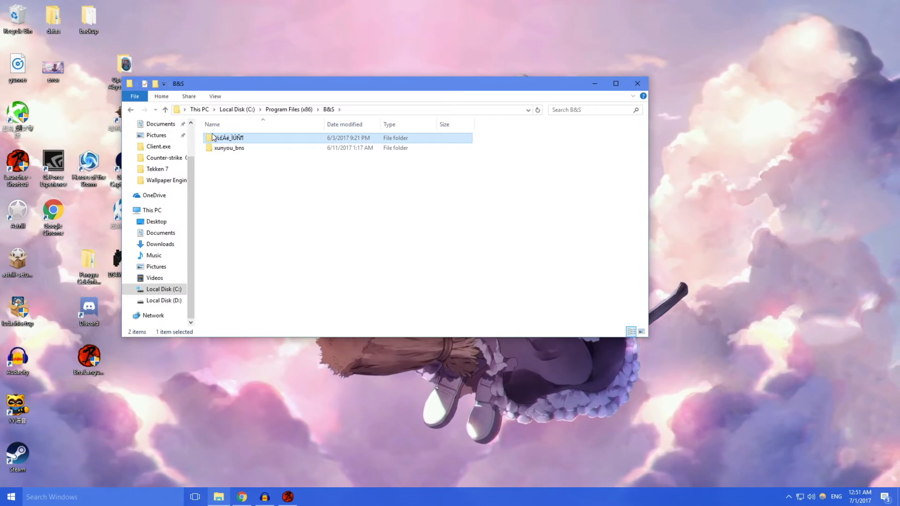
click(229, 147)
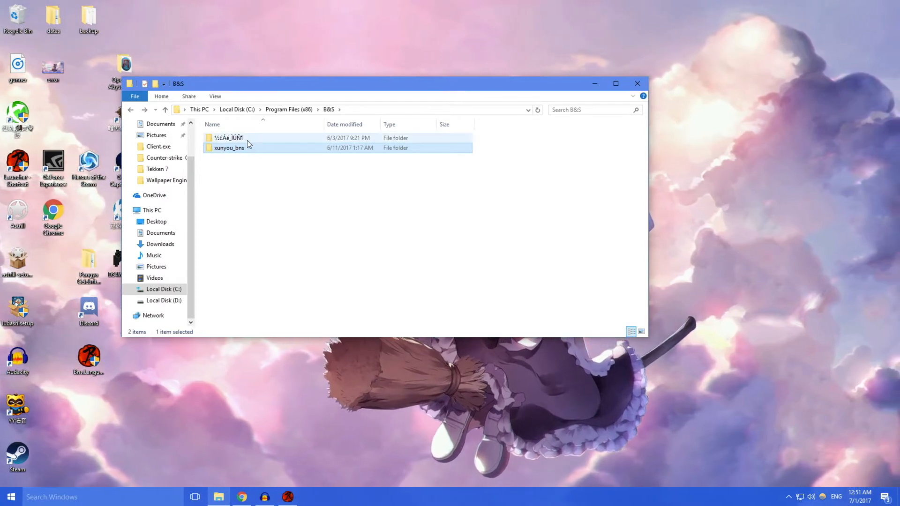
double_click(226, 137)
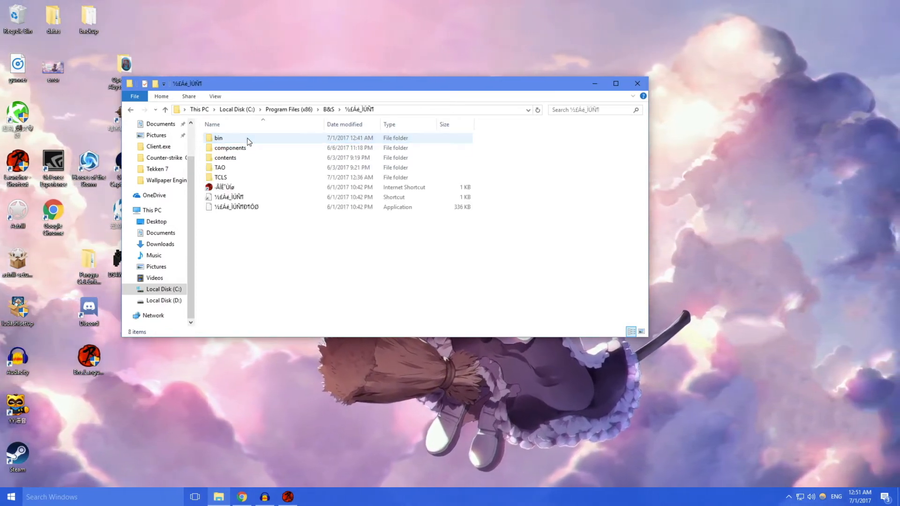
key(ctrl+a)
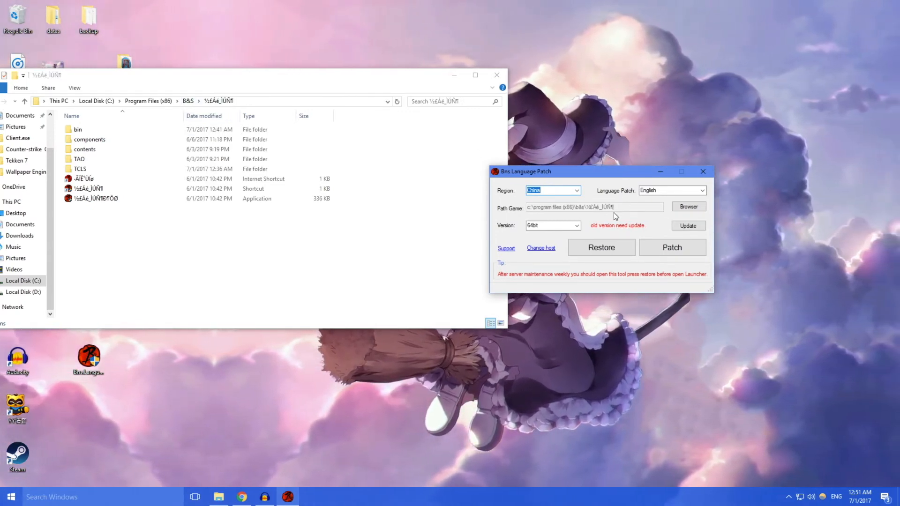
mouse_move(496, 75)
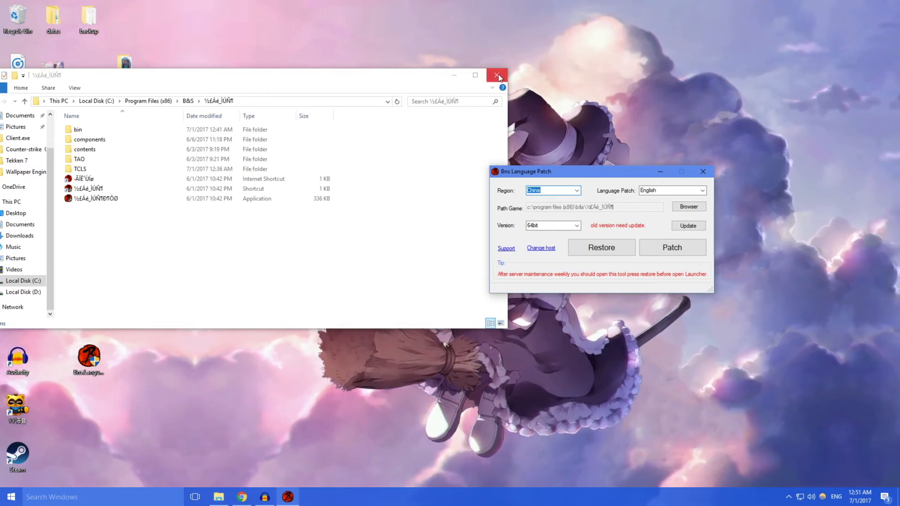
Close File Explorer, select the 32bit version, and download the patch update to completion.
click(496, 75)
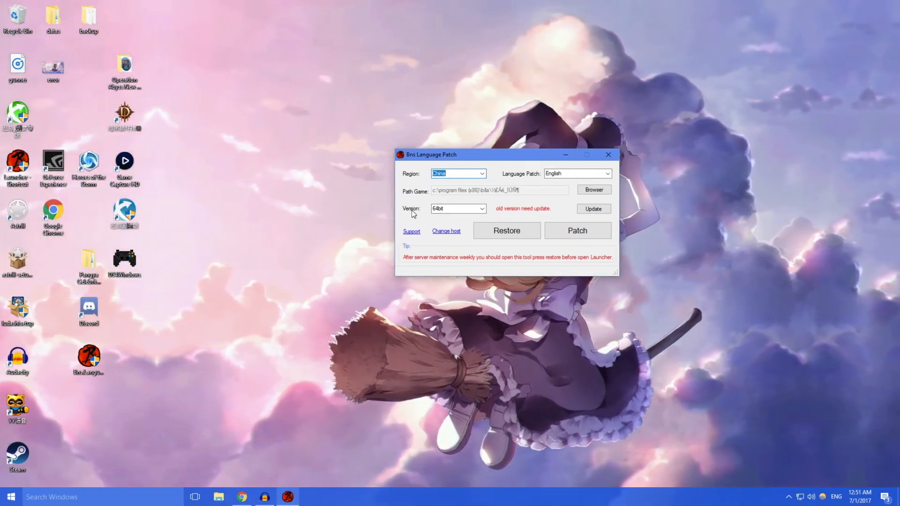
click(480, 208)
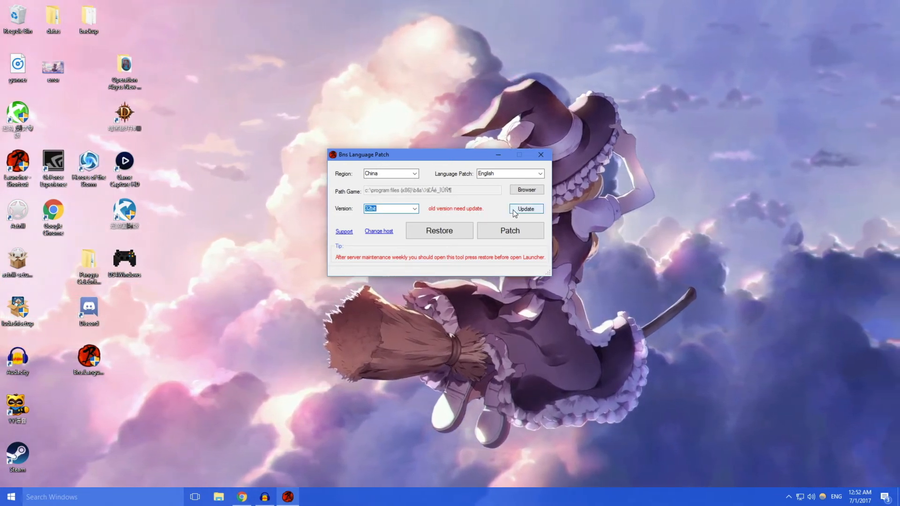
click(524, 208)
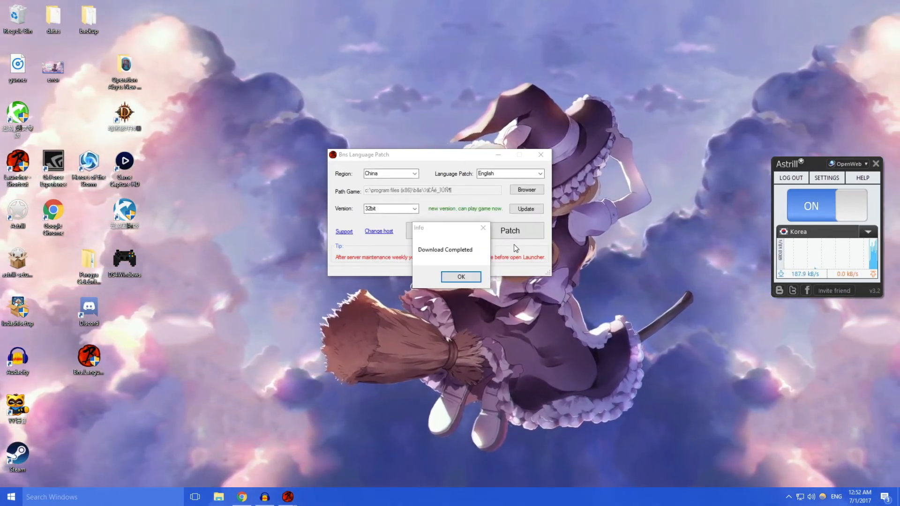
click(460, 277)
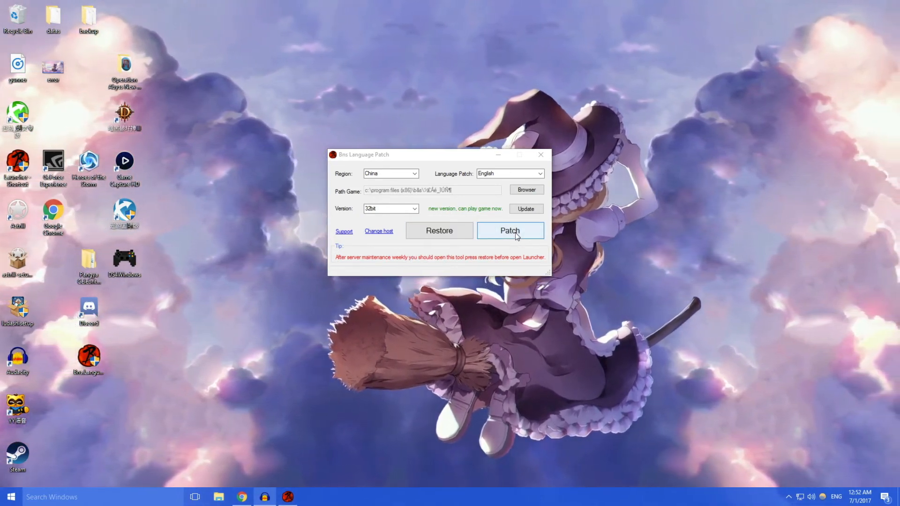
Apply the English patch, confirm the Patch complete notice, and close the tool.
click(509, 230)
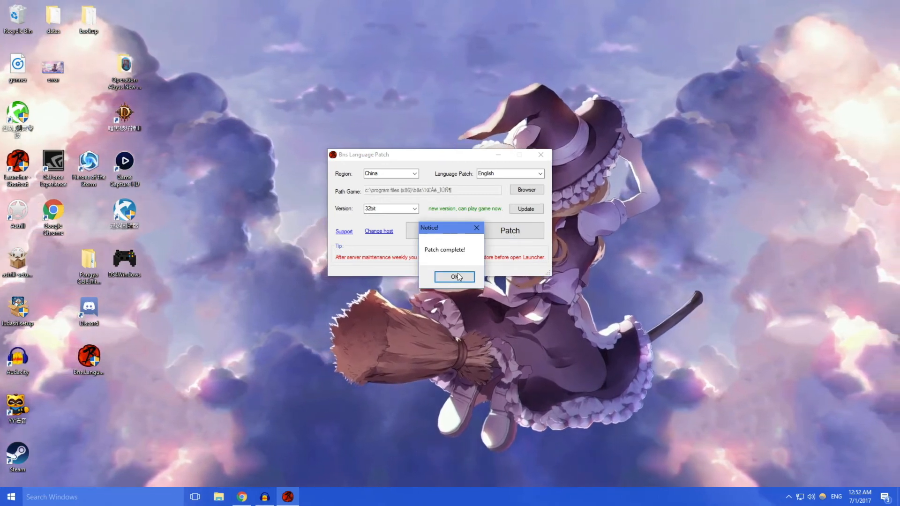
click(454, 276)
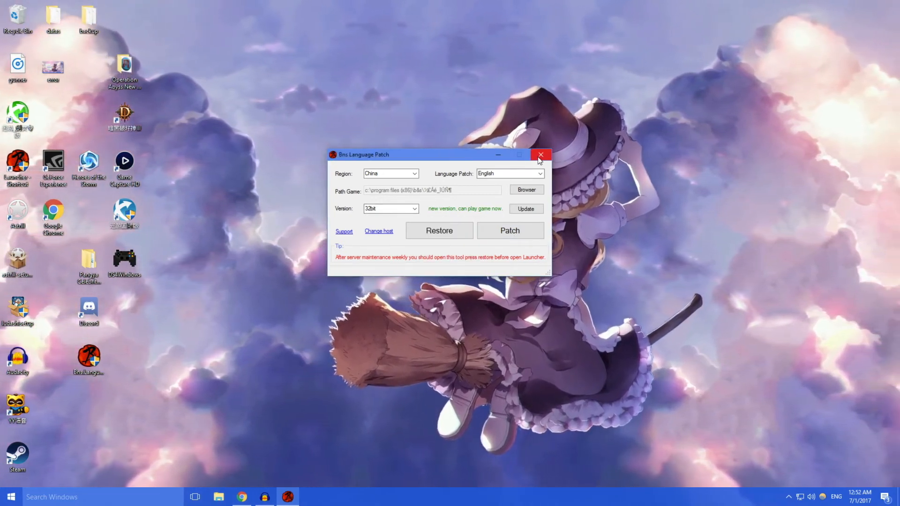
click(539, 155)
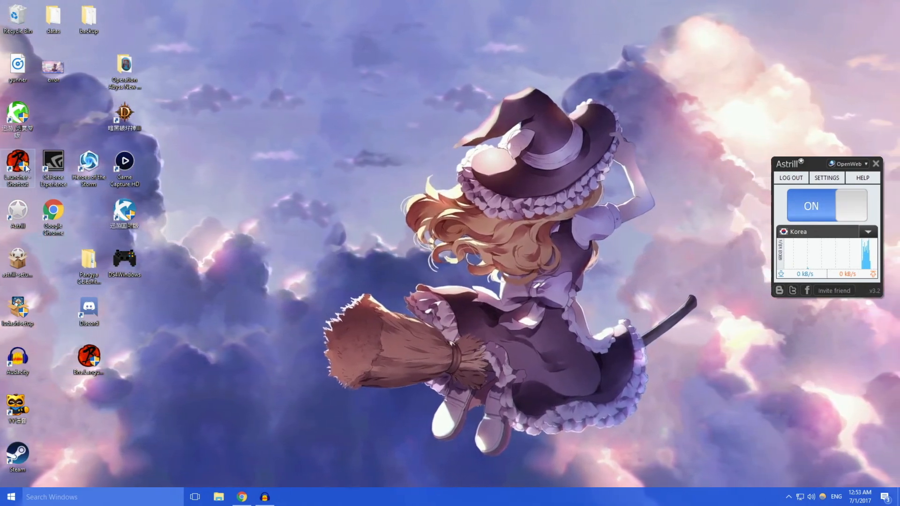
click(825, 205)
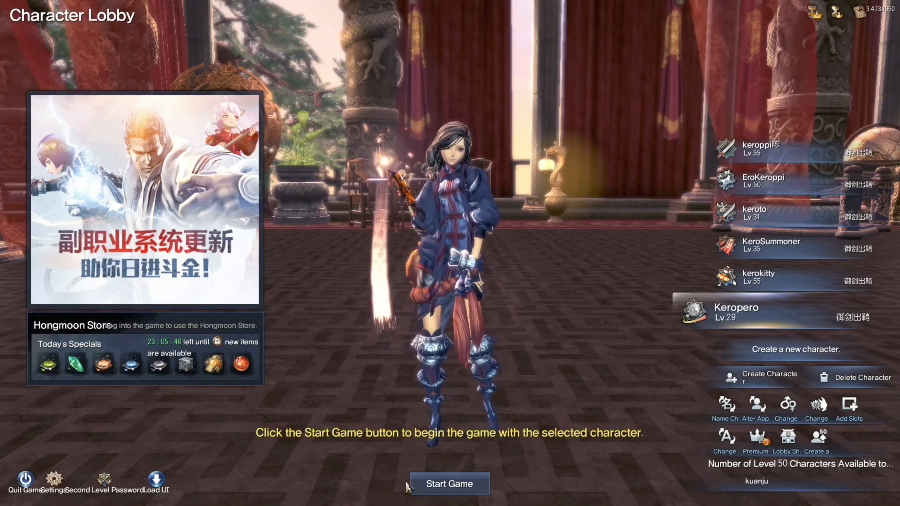
Start the game from the Character Lobby, then open and close the English clan window.
click(450, 483)
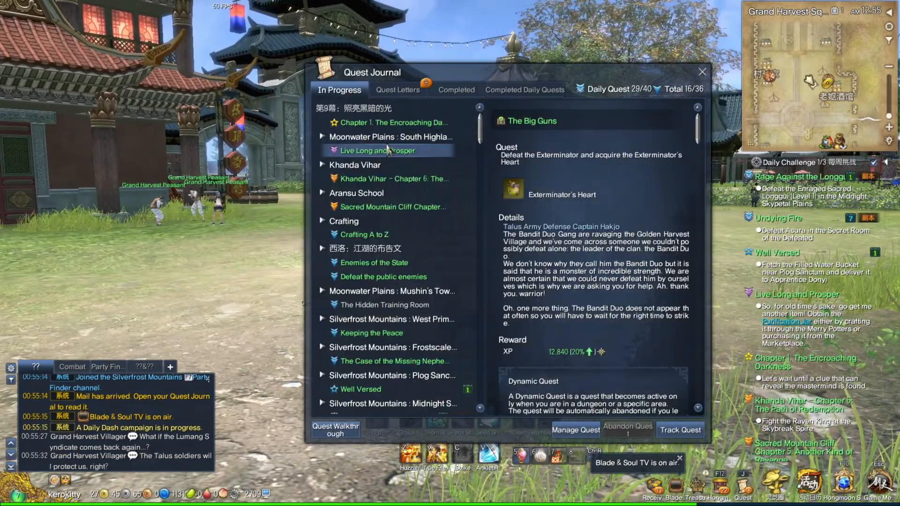
click(397, 90)
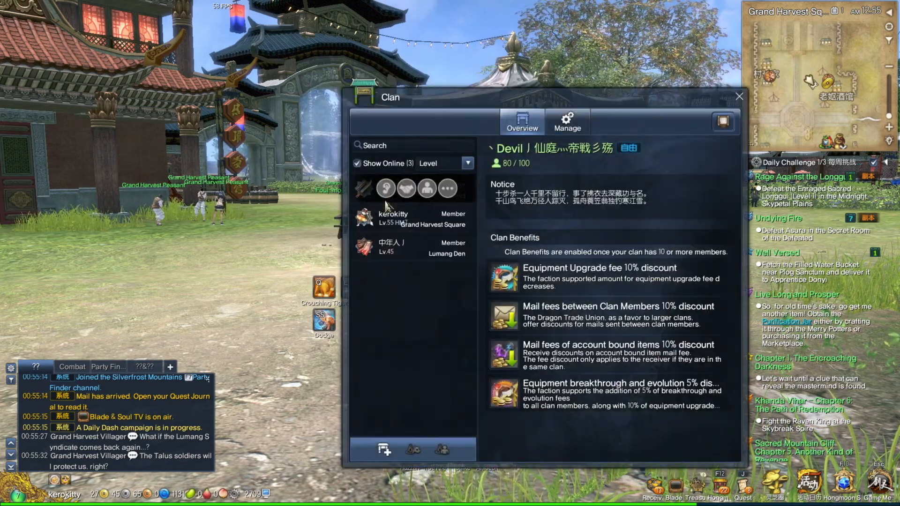
click(739, 95)
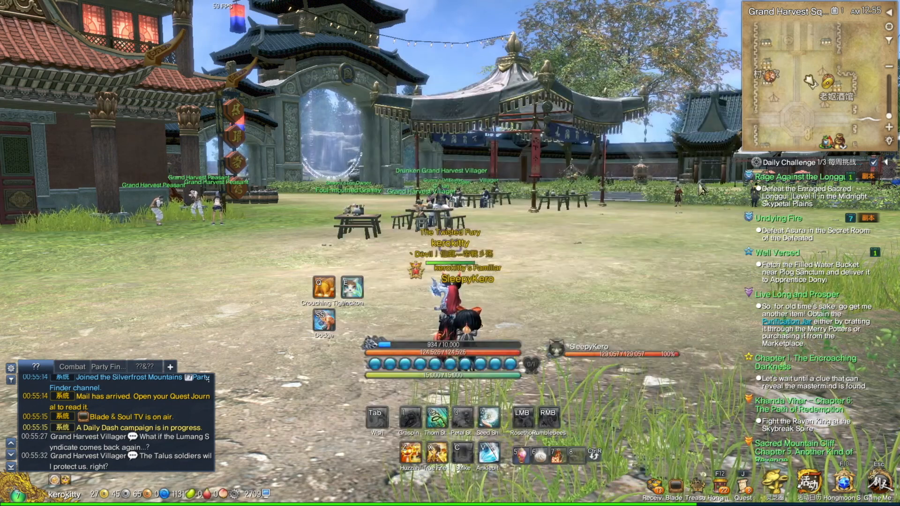